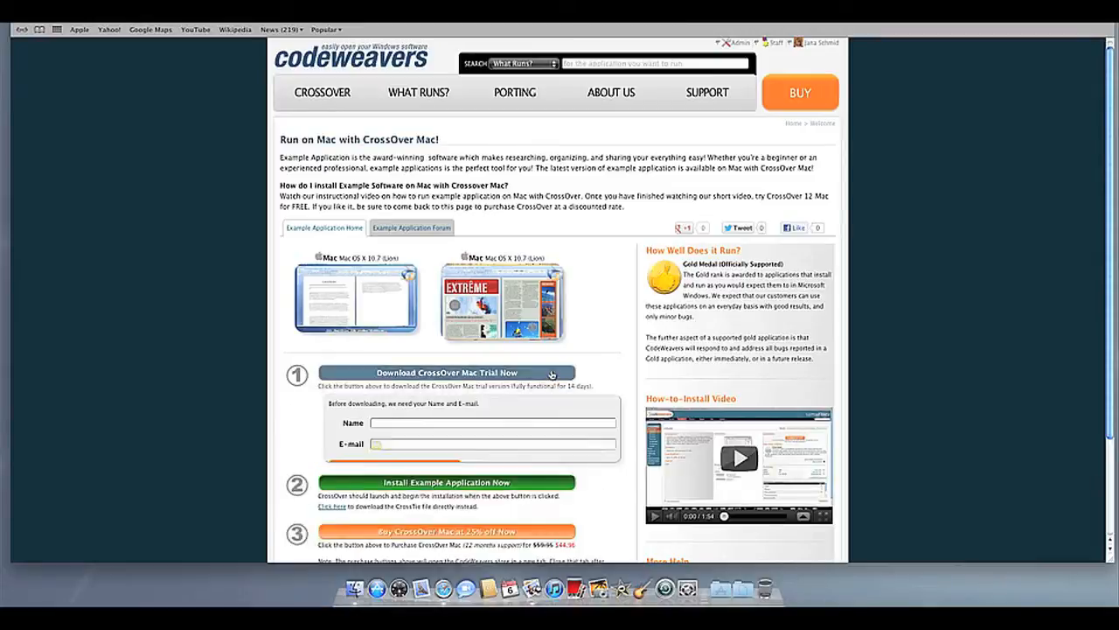
Step: Enter the name and e-mail in the CrossOver Mac trial form and submit it
{"action": "type", "text": "mar"}
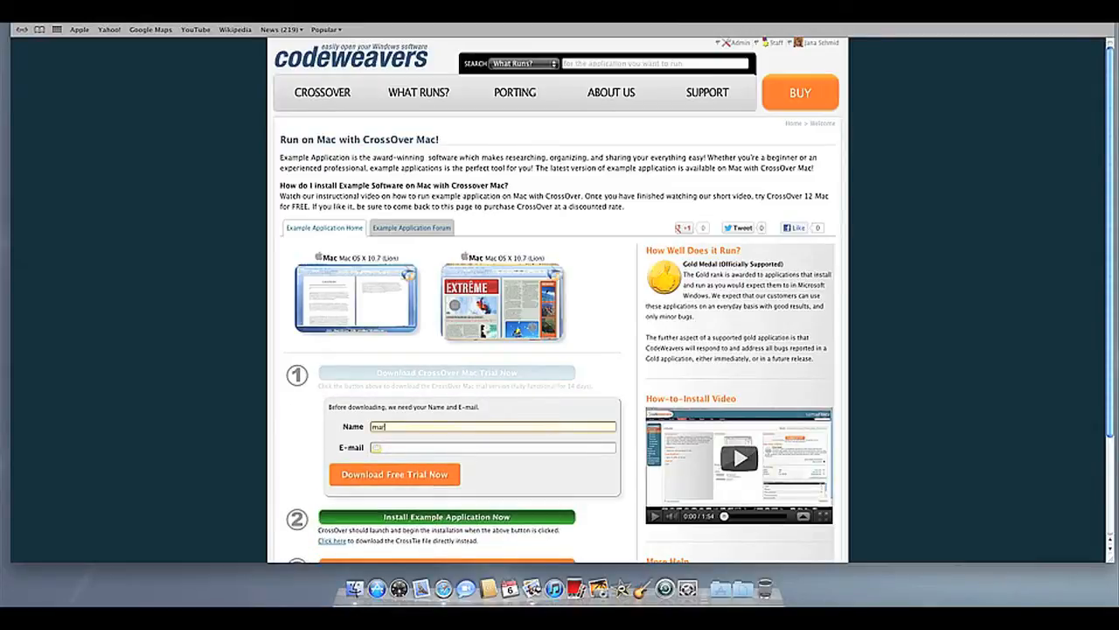
{"action": "type", "text": "keting"}
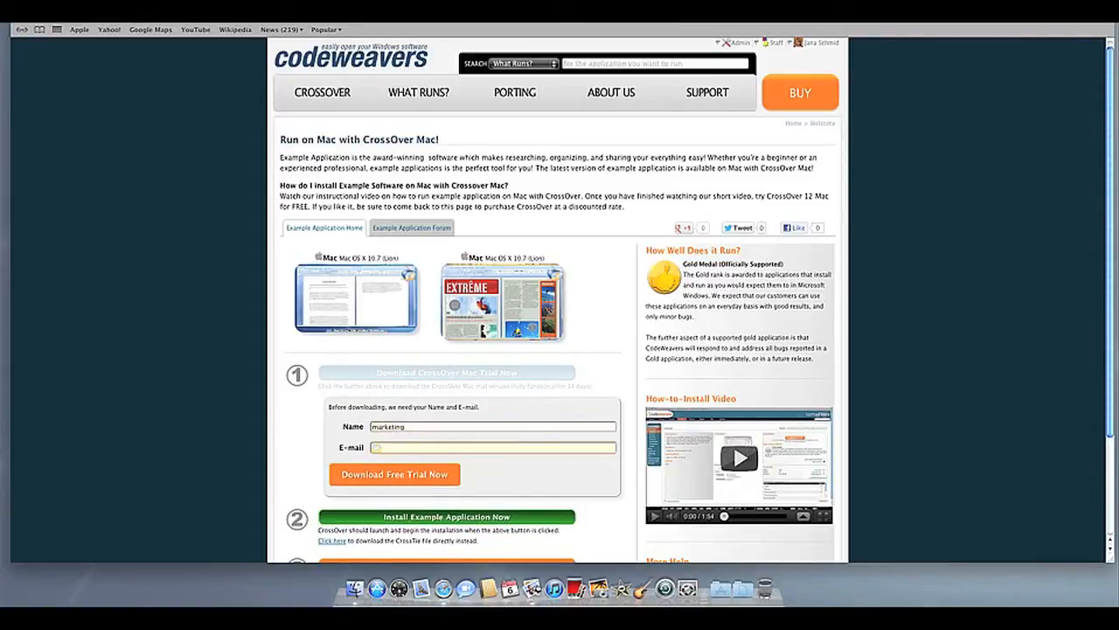
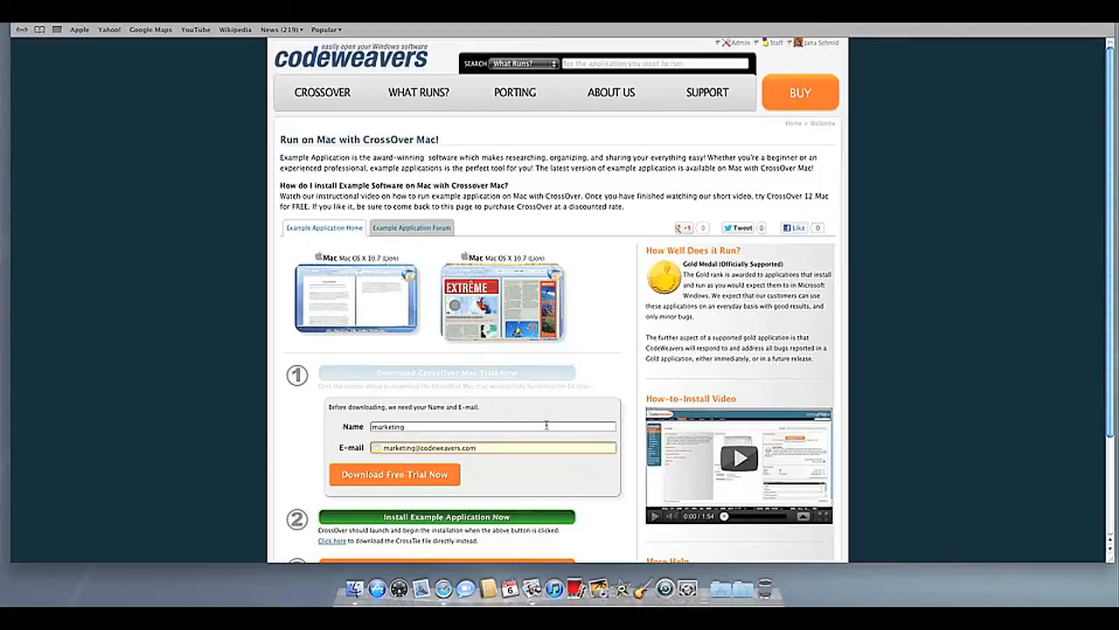
{"action": "left_click", "coordinate": [395, 474]}
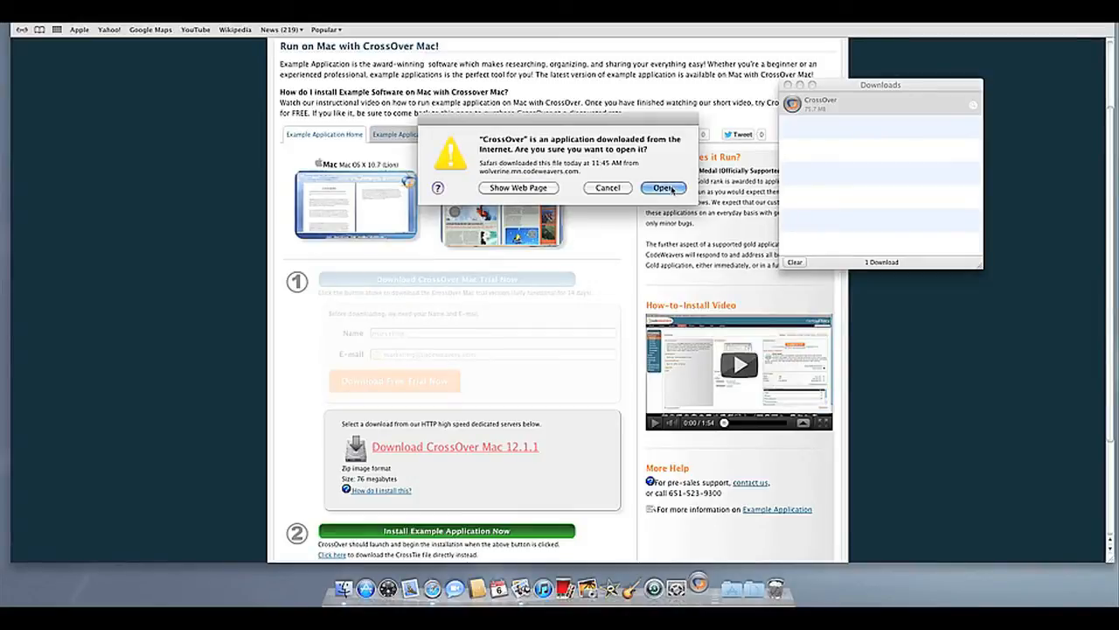
Step: Confirm opening CrossOver, move it into Applications, and start the 14-day trial
{"action": "left_click", "coordinate": [663, 187]}
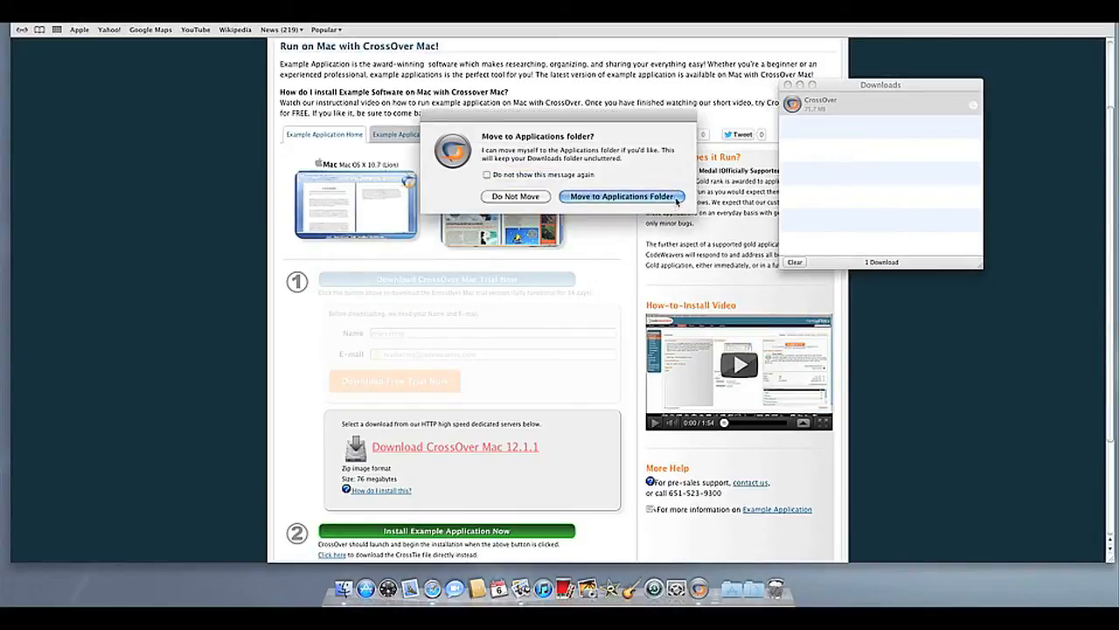
{"action": "left_click", "coordinate": [620, 196]}
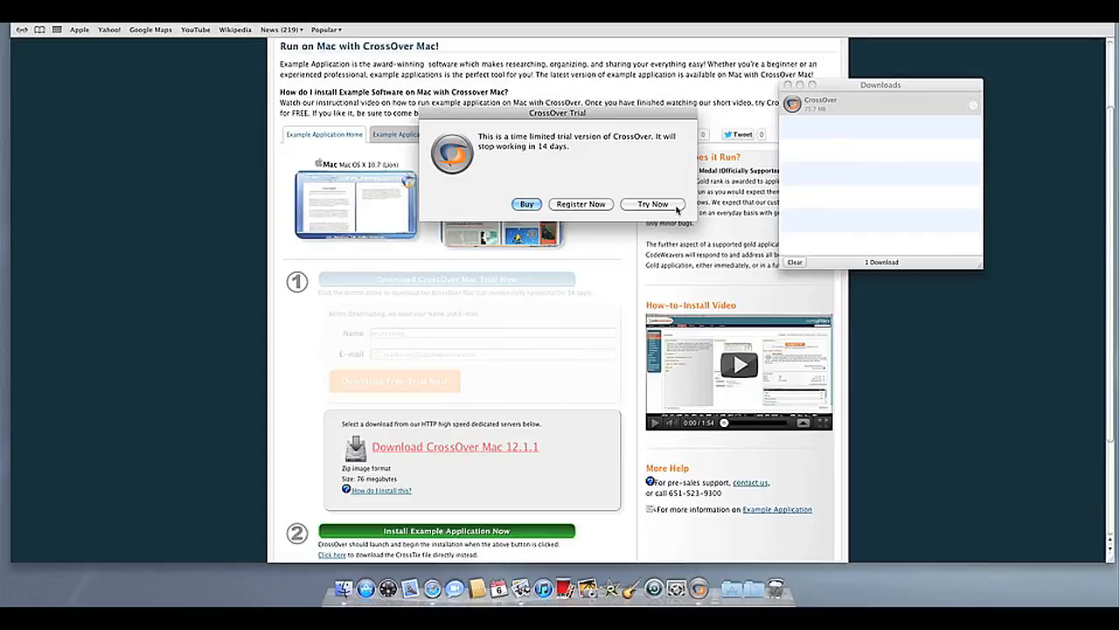
{"action": "mouse_move", "coordinate": [652, 204]}
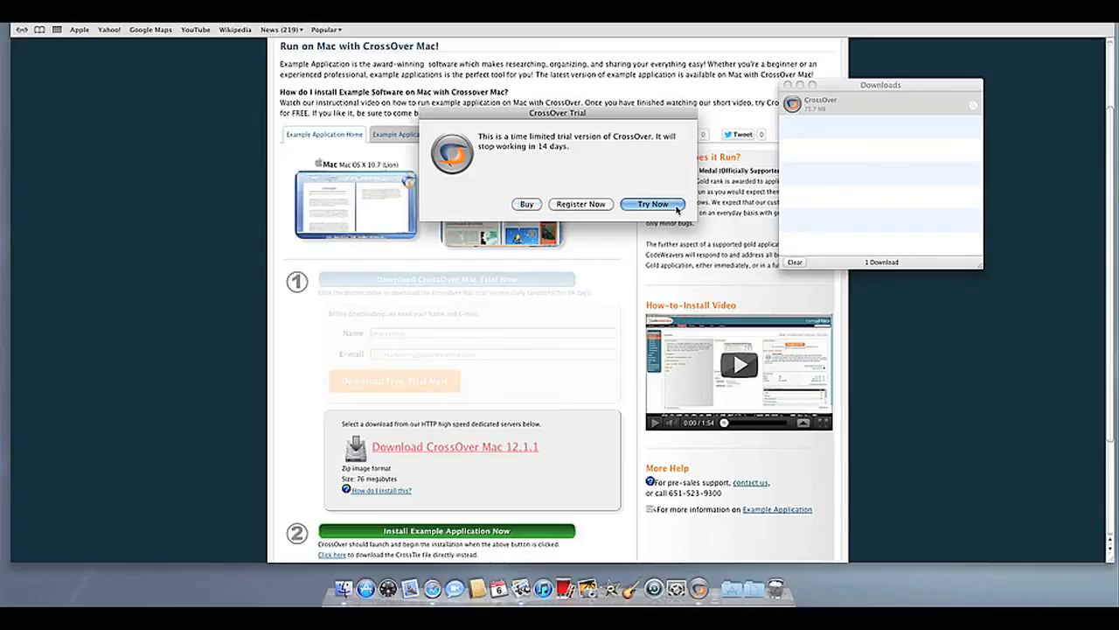
{"action": "left_click", "coordinate": [652, 203]}
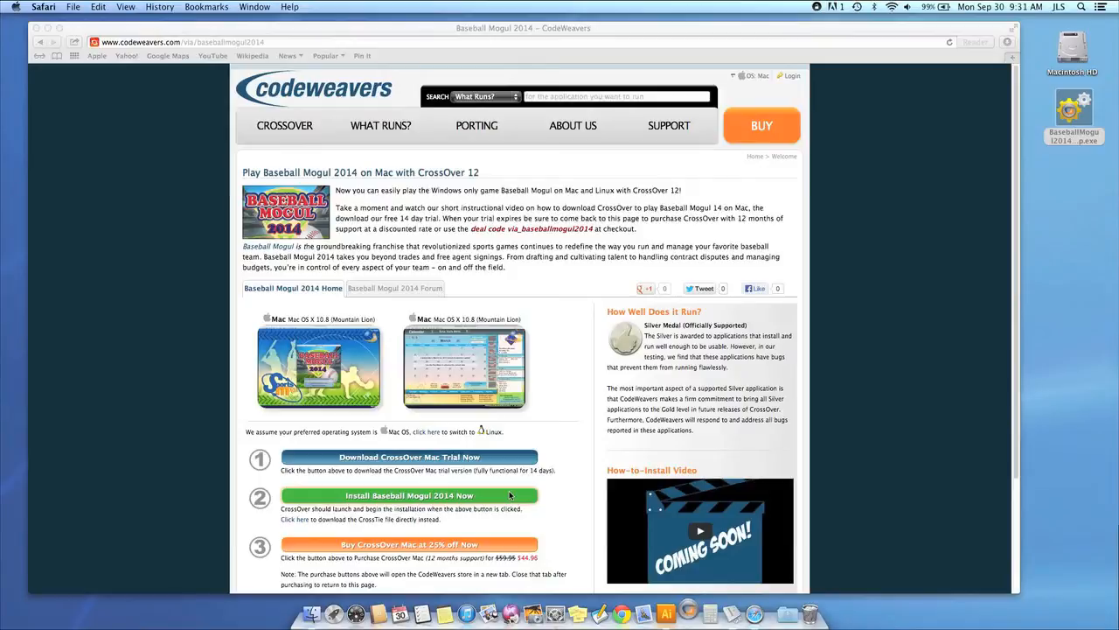
Step: Launch the CrossOver install of Baseball Mogul 2014 from its CodeWeavers page
{"action": "left_click", "coordinate": [409, 495]}
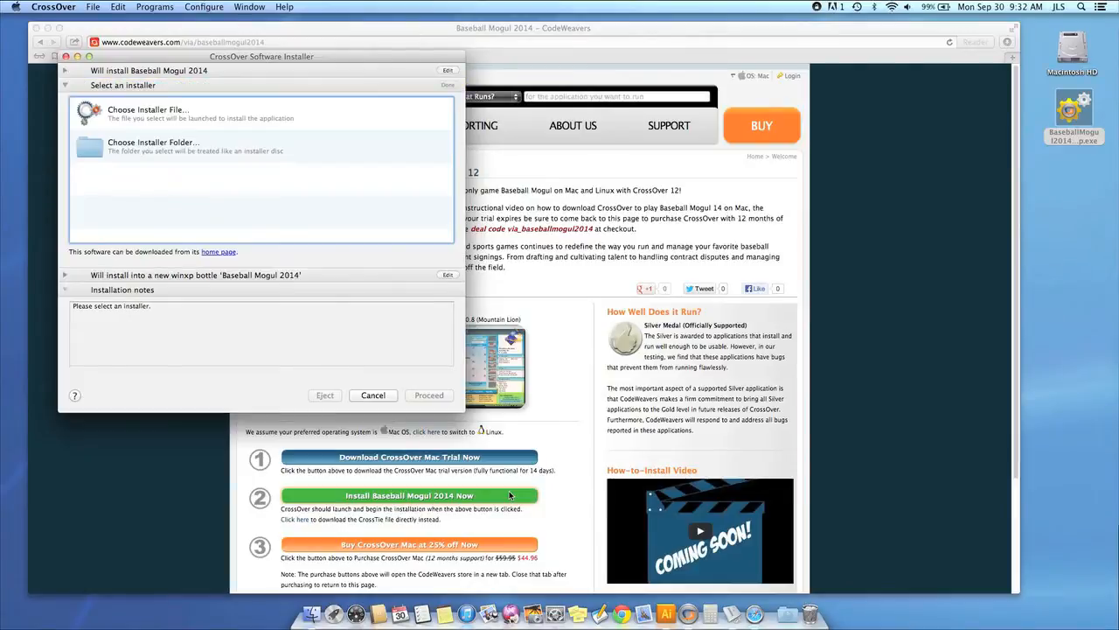
Step: Install Baseball Mogul 2014 from BaseballMogul2014v1600Setup.exe and launch it from the Sports Mogul folder
{"action": "left_click", "coordinate": [149, 114]}
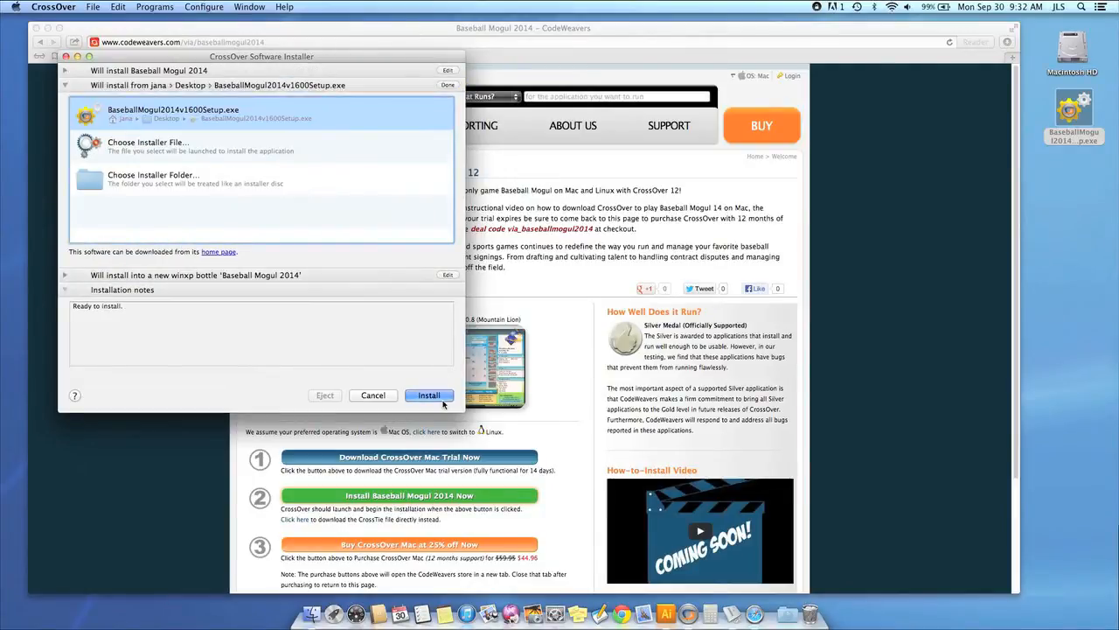
{"action": "left_click", "coordinate": [428, 395]}
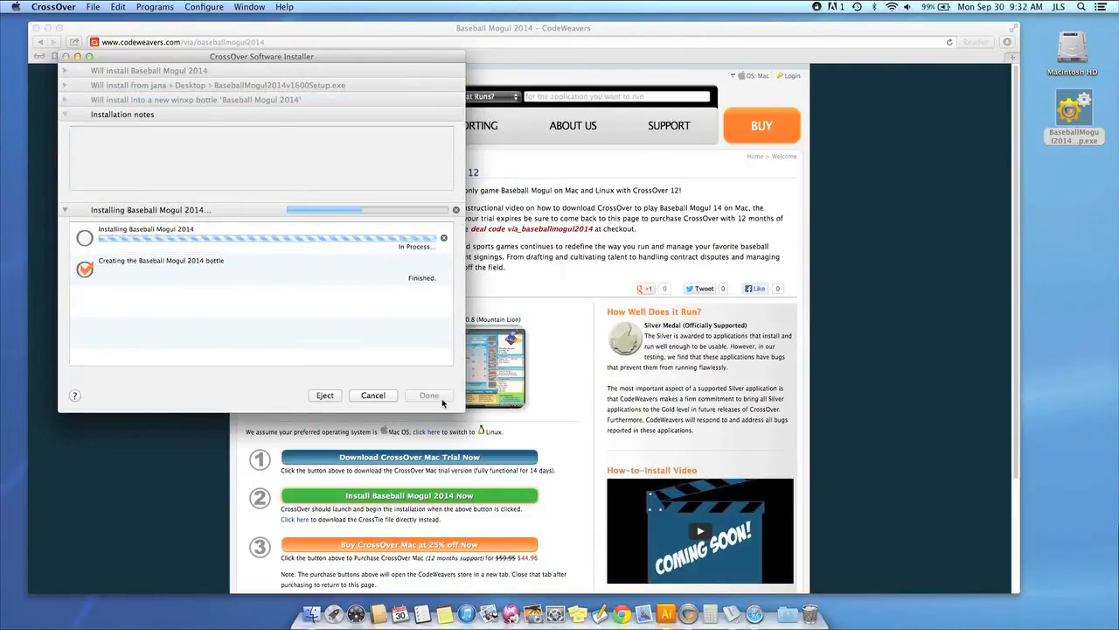
{"action": "left_click", "coordinate": [428, 394]}
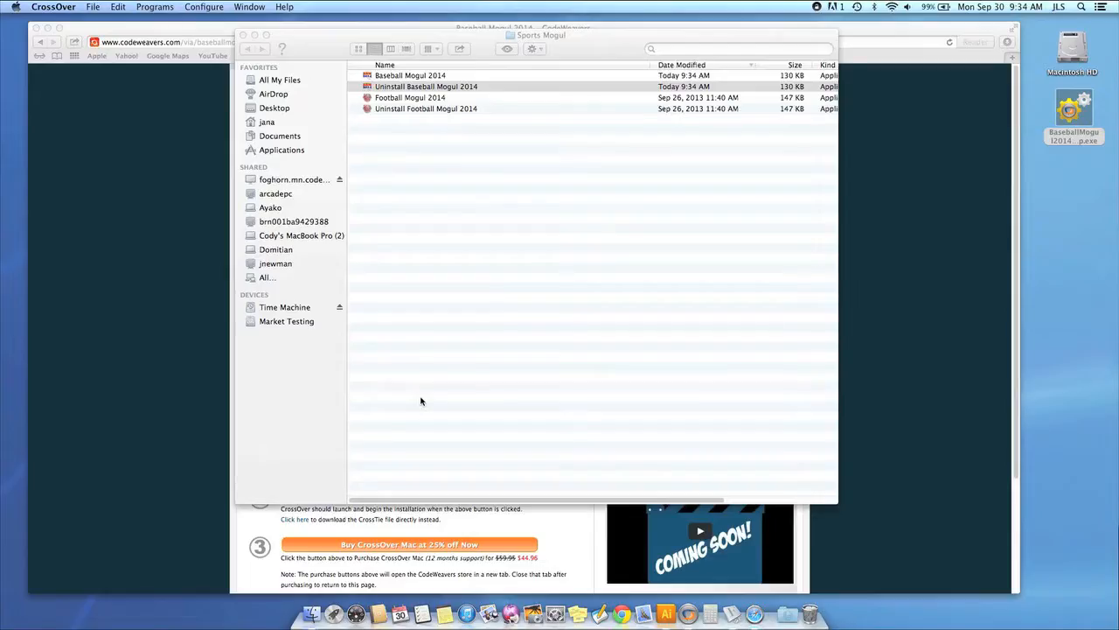
{"action": "left_click", "coordinate": [410, 75]}
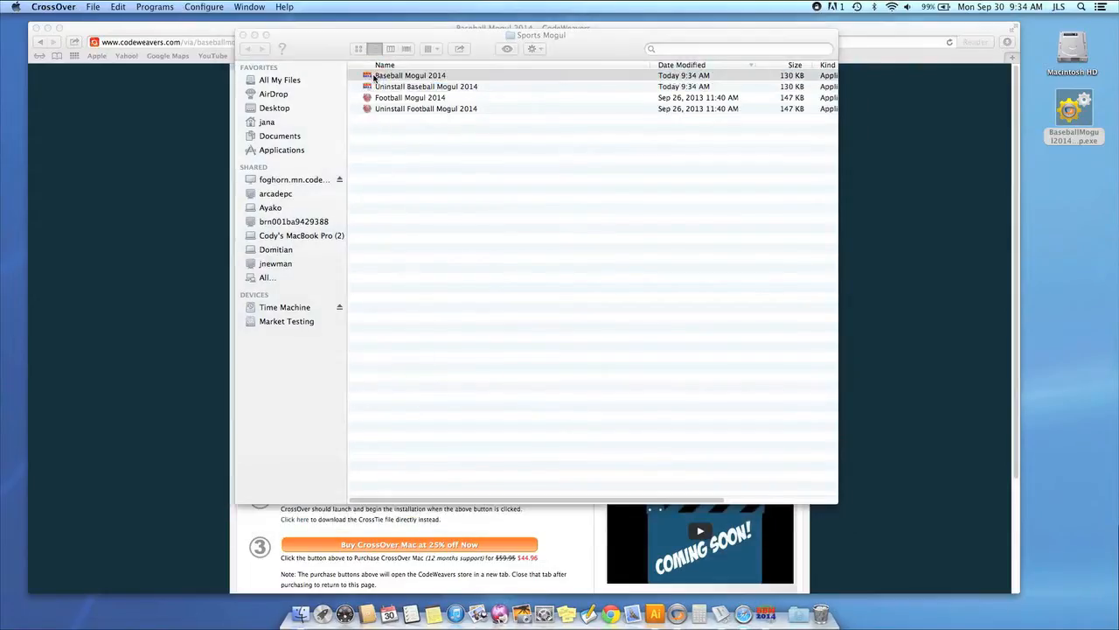
{"action": "double_click", "coordinate": [408, 75]}
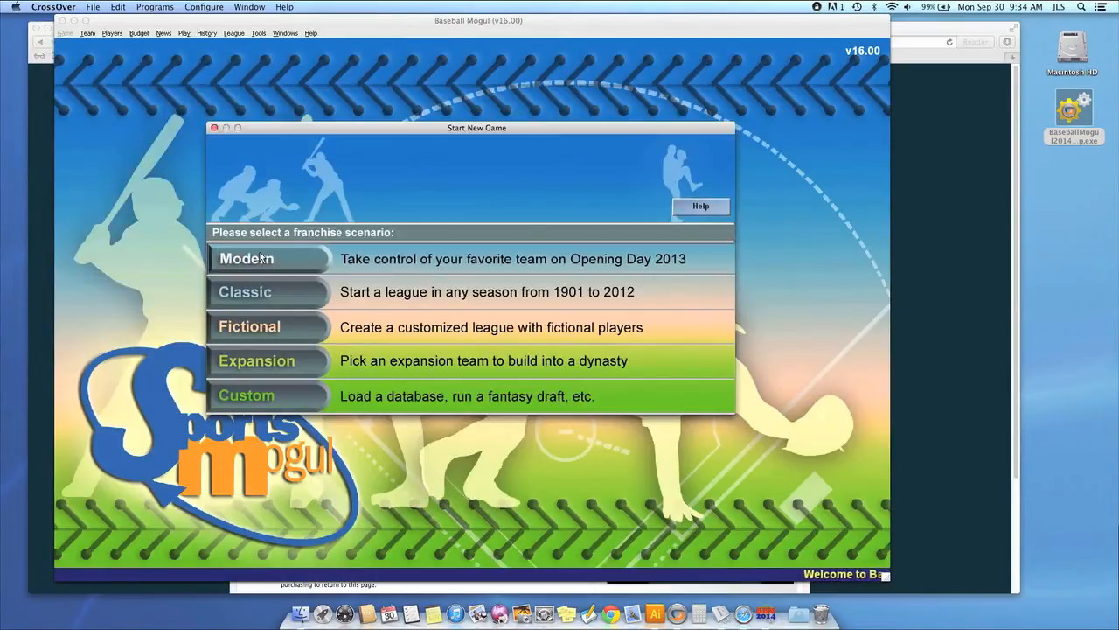
Step: Start a Modern-scenario Minnesota Twins game and advance the calendar to April
{"action": "left_click", "coordinate": [246, 258]}
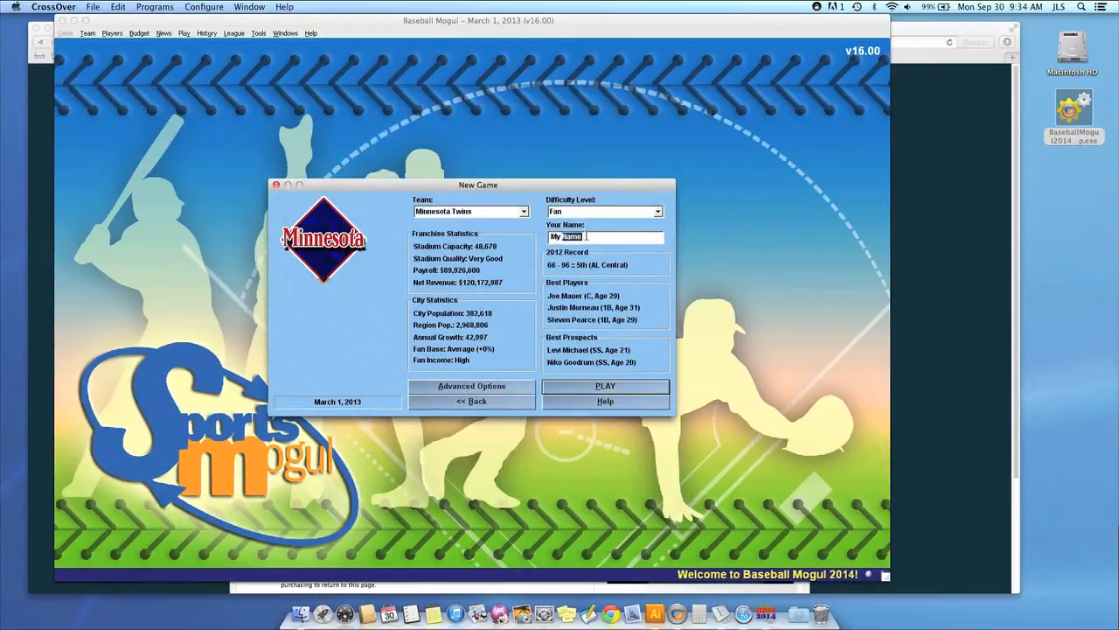
{"action": "left_click", "coordinate": [605, 385]}
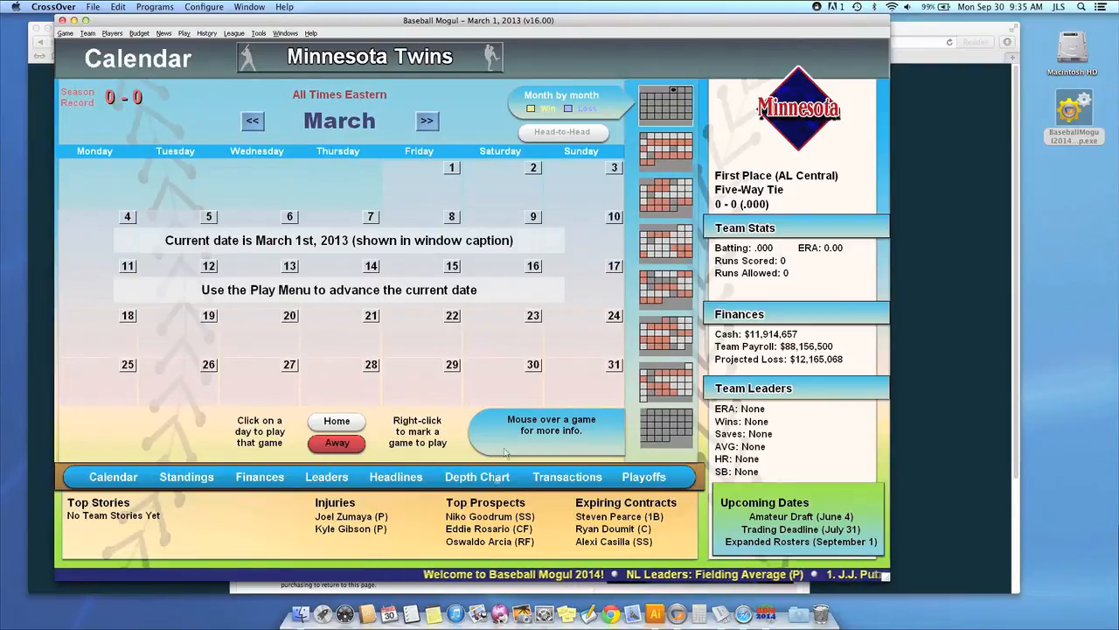
{"action": "left_click", "coordinate": [427, 121]}
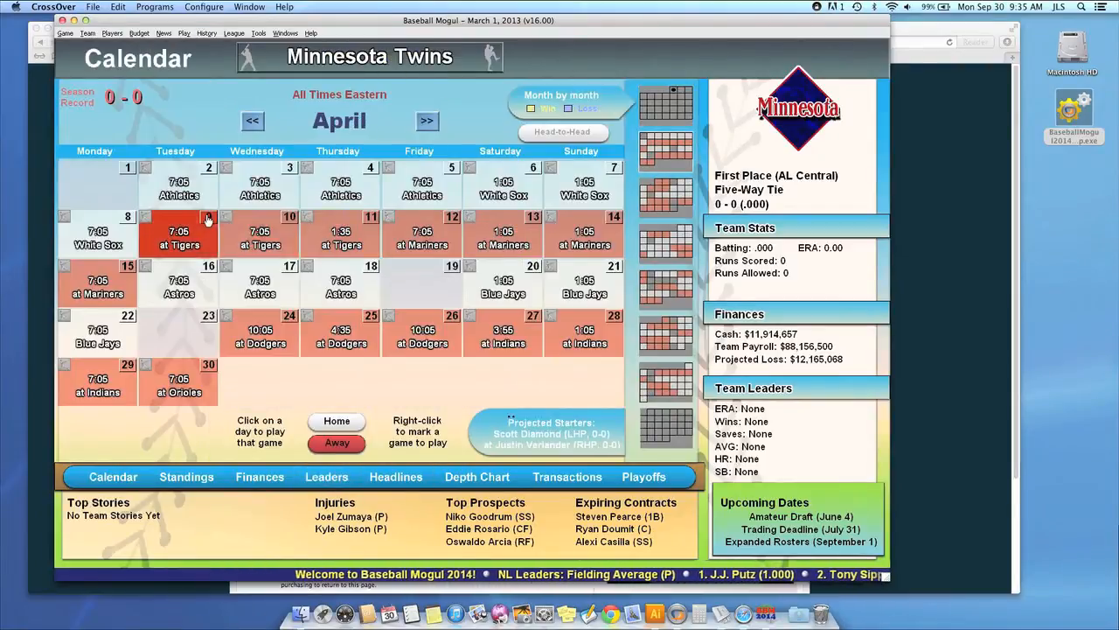